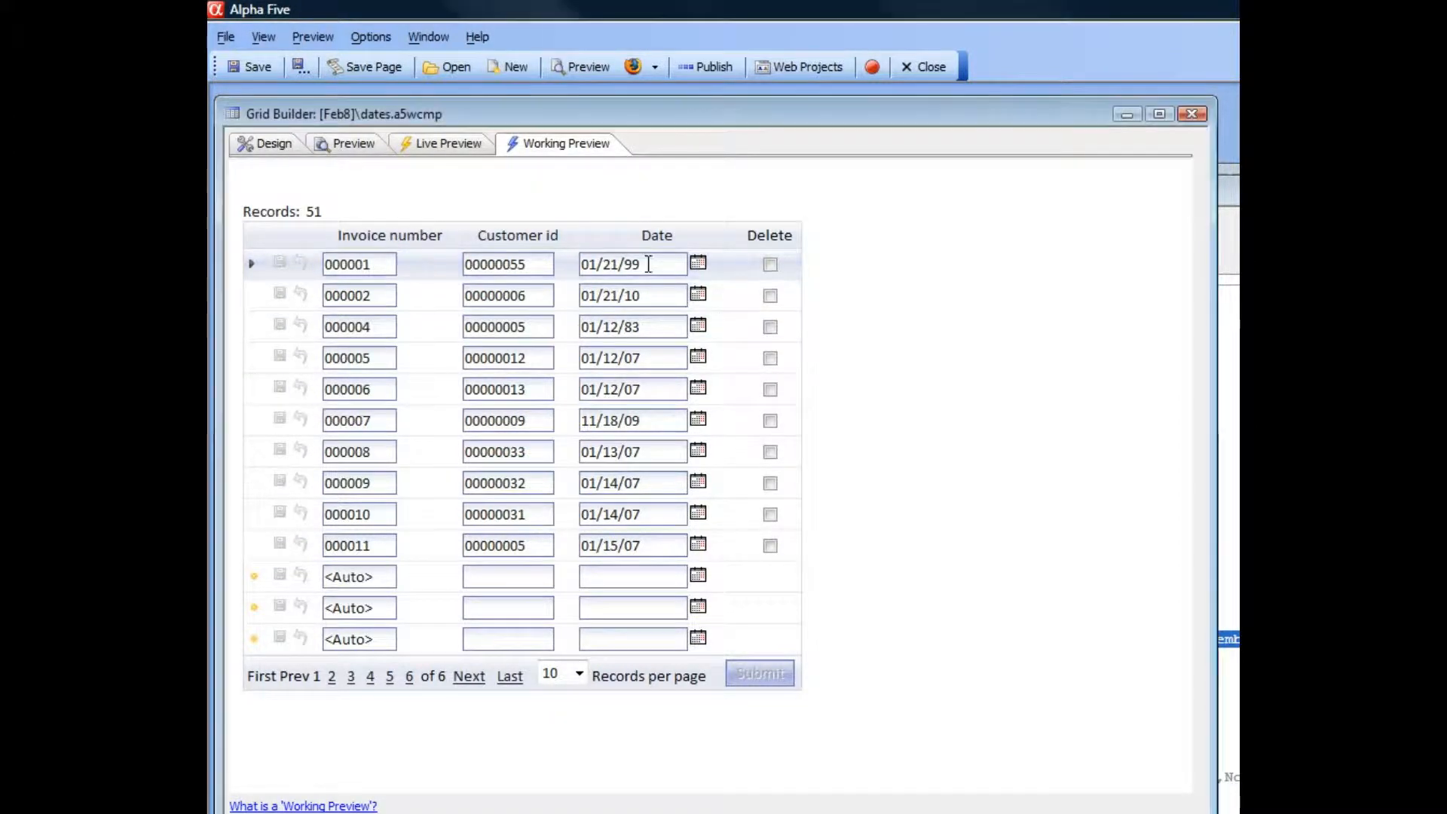
Step: Show the first invoice's date picker at January 1999 with its full day names
{"action": "left_click", "coordinate": [698, 264]}
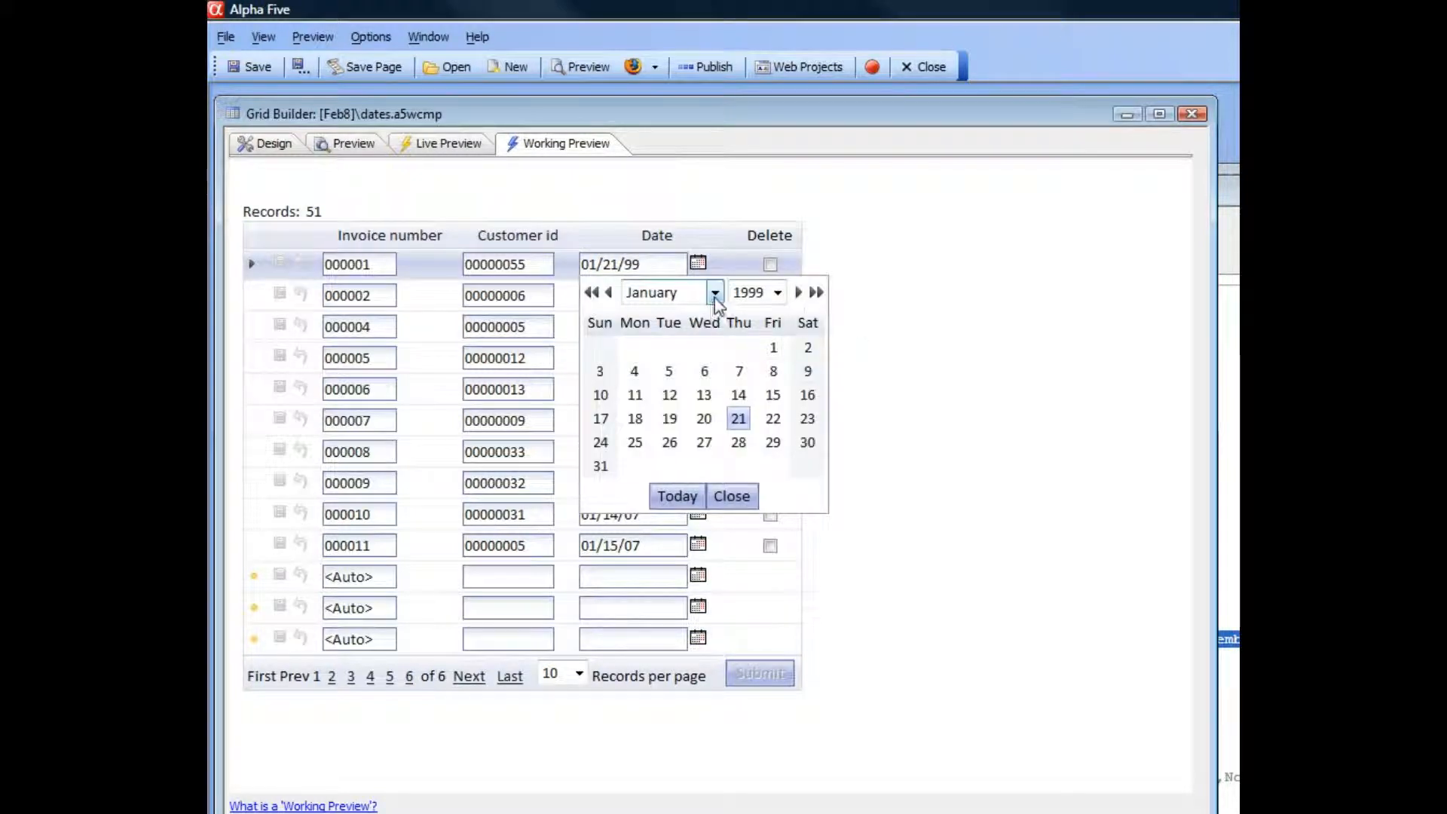
{"action": "left_click", "coordinate": [715, 292]}
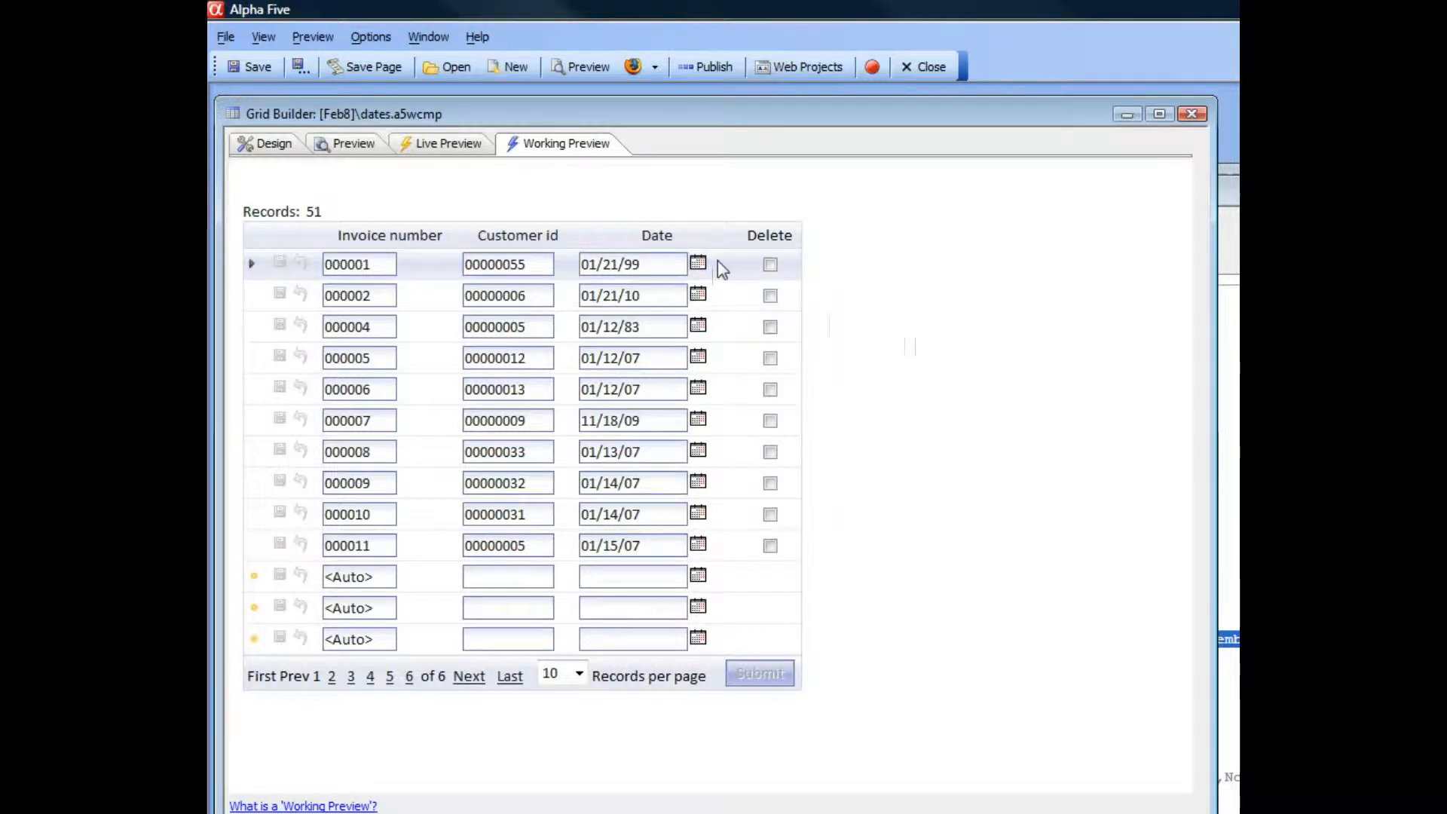
{"action": "left_click", "coordinate": [698, 264]}
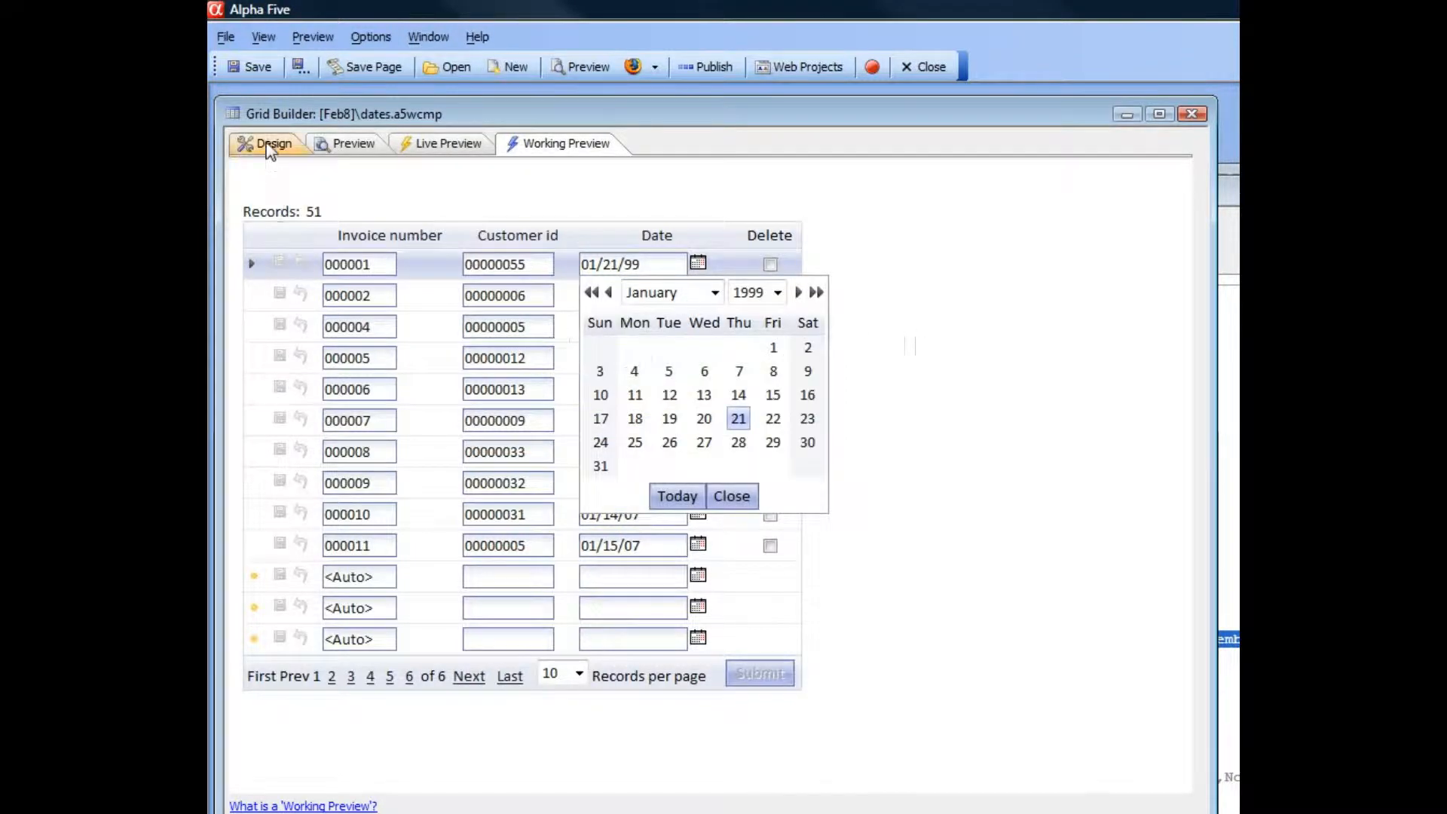
Step: Set the grid's 'Date picker - day names' property to S,M,T,W,T,F,Sa and recompile the preview
{"action": "left_click", "coordinate": [273, 143]}
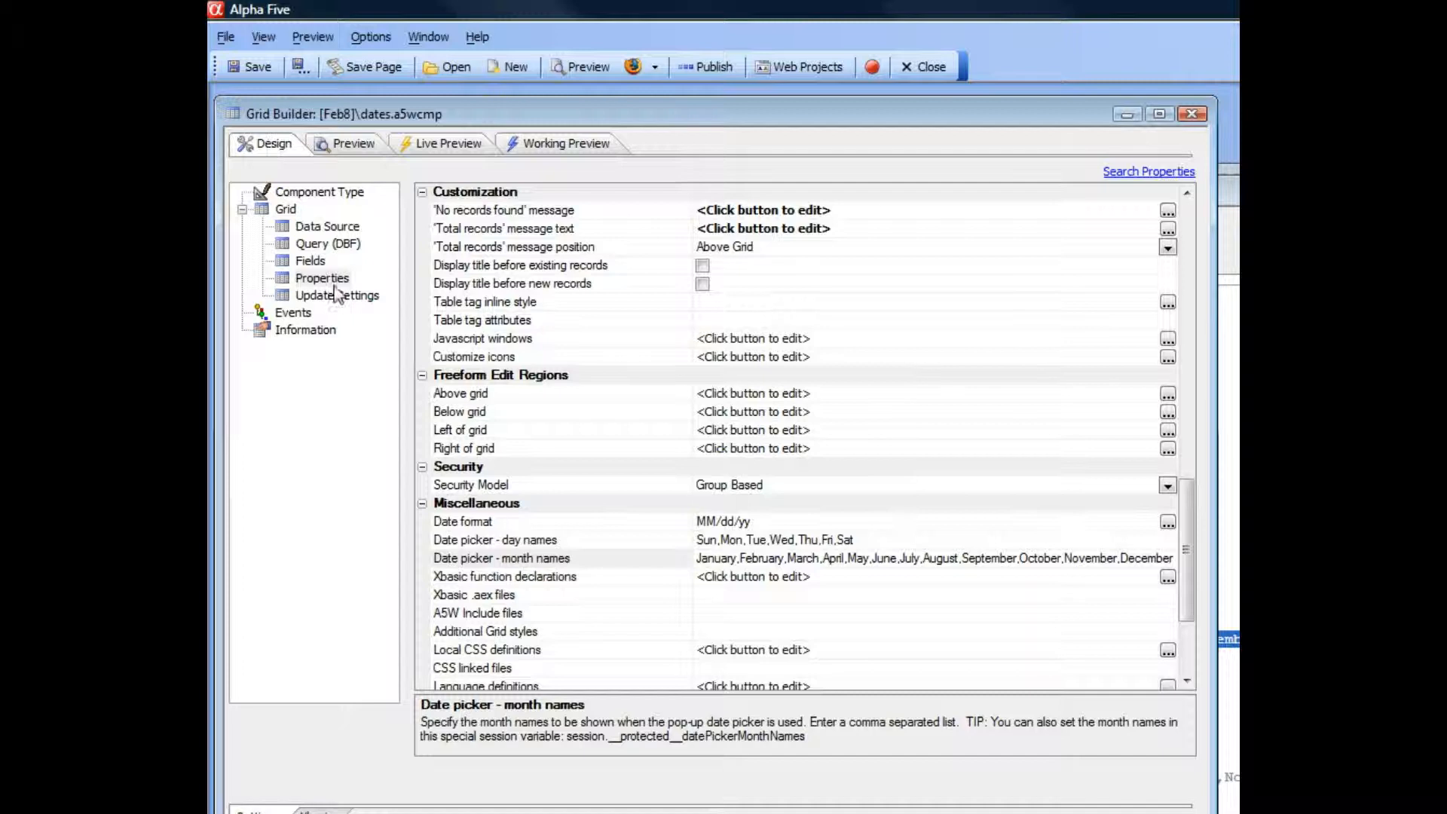
{"action": "left_click", "coordinate": [494, 540]}
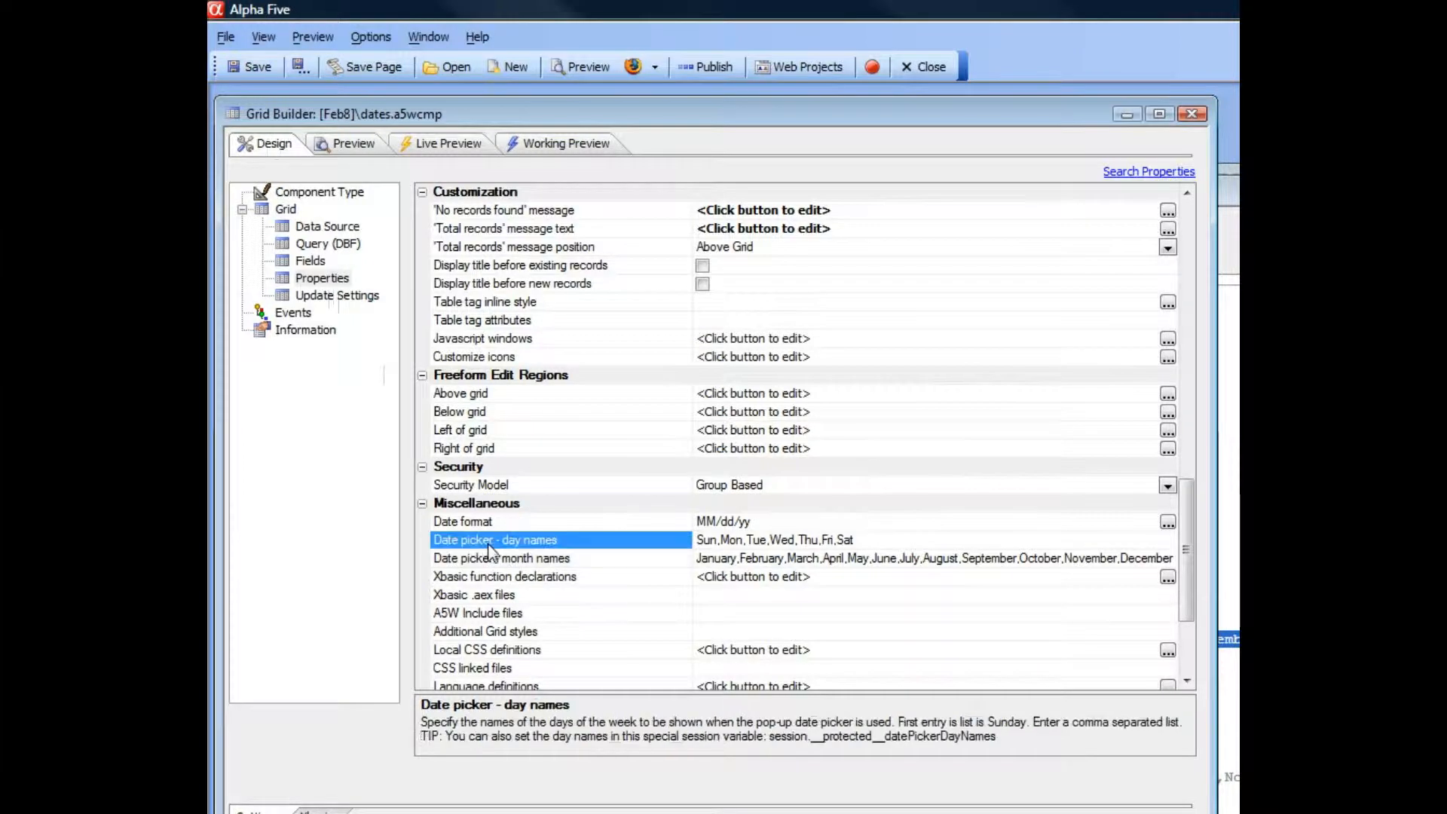
{"action": "left_click", "coordinate": [501, 558]}
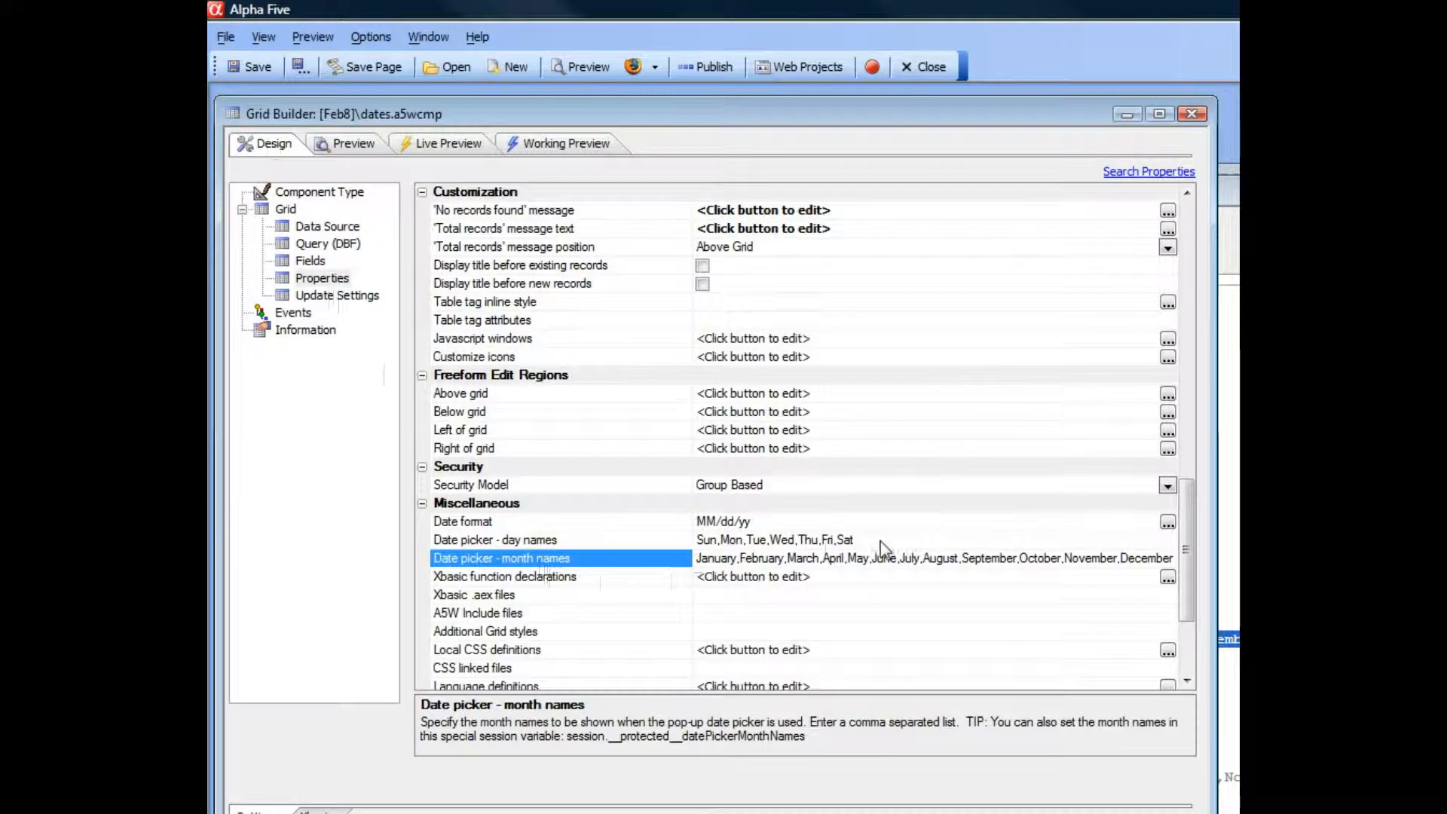
{"action": "left_click", "coordinate": [495, 540]}
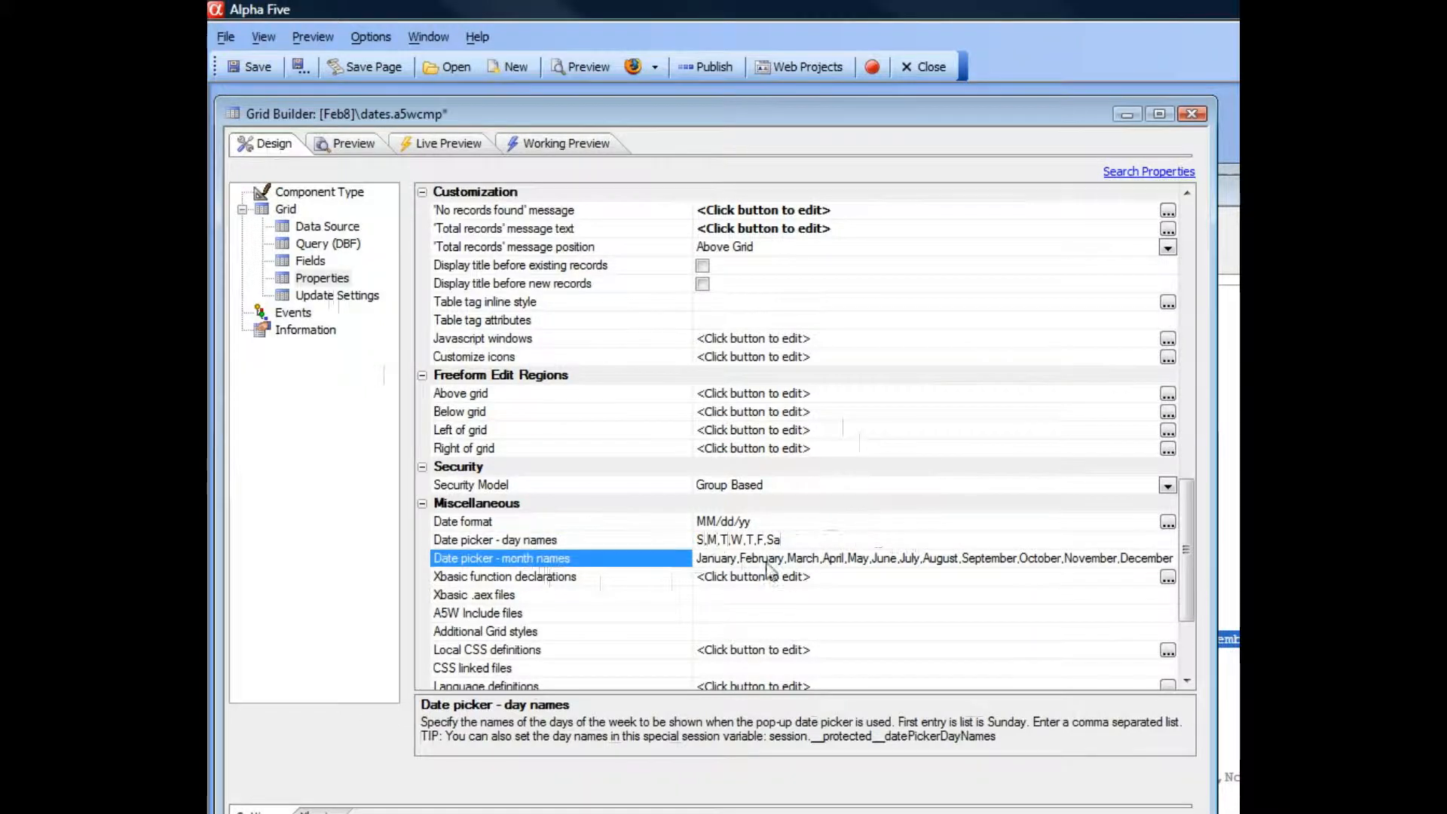
{"action": "left_click", "coordinate": [562, 143]}
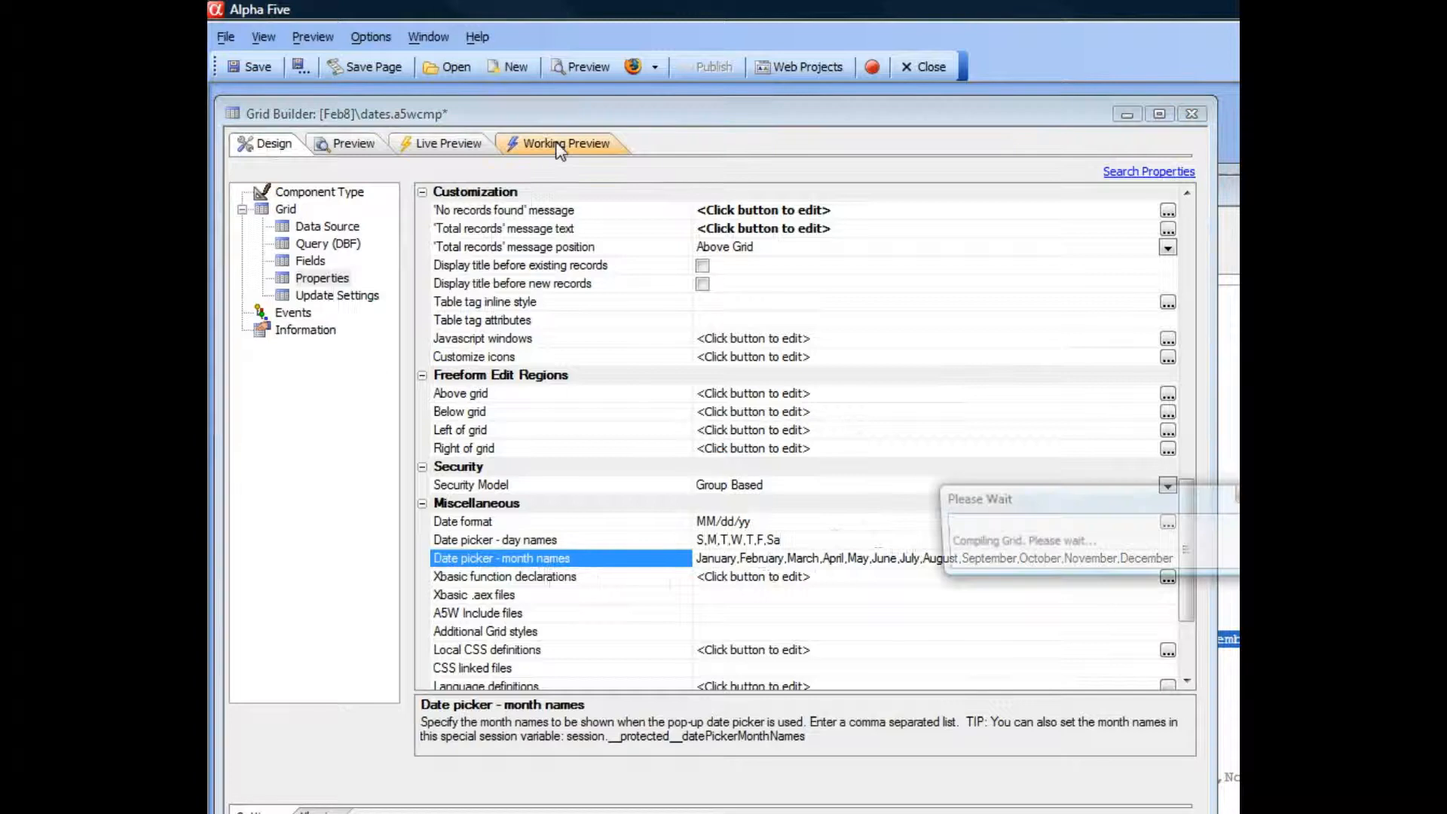
{"action": "left_click", "coordinate": [564, 143]}
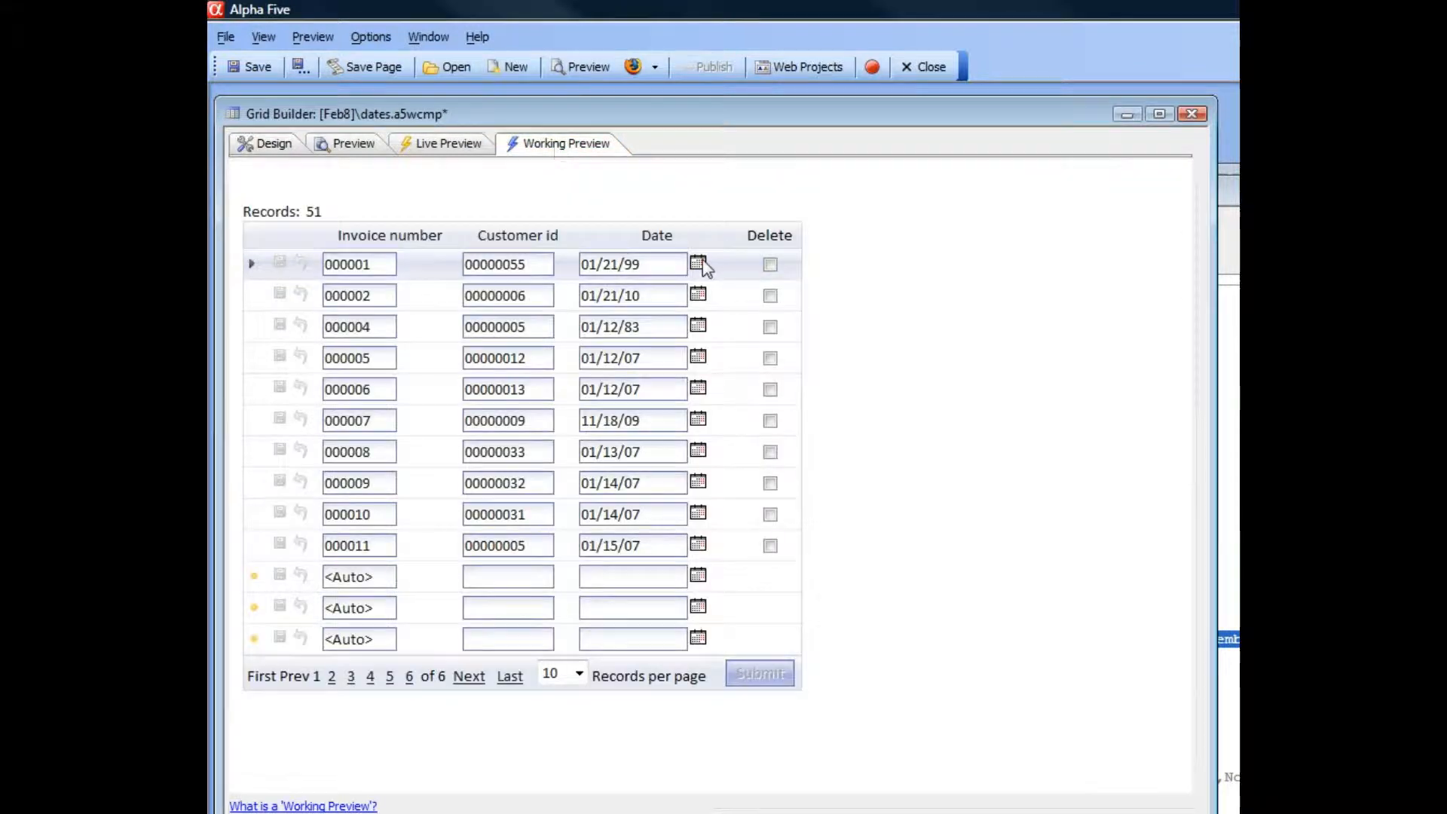
{"action": "left_click", "coordinate": [698, 264]}
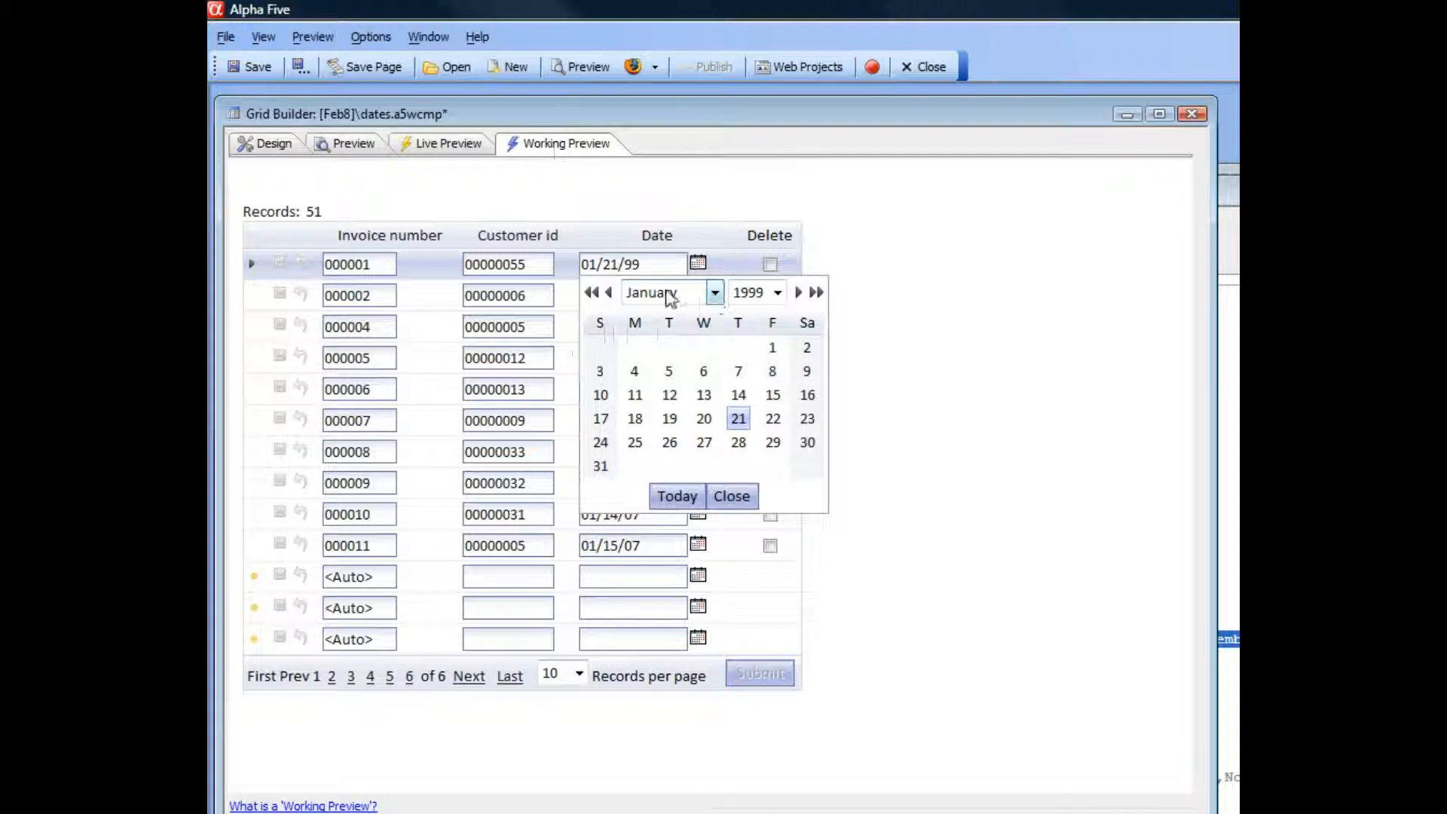
{"action": "left_click", "coordinate": [715, 292]}
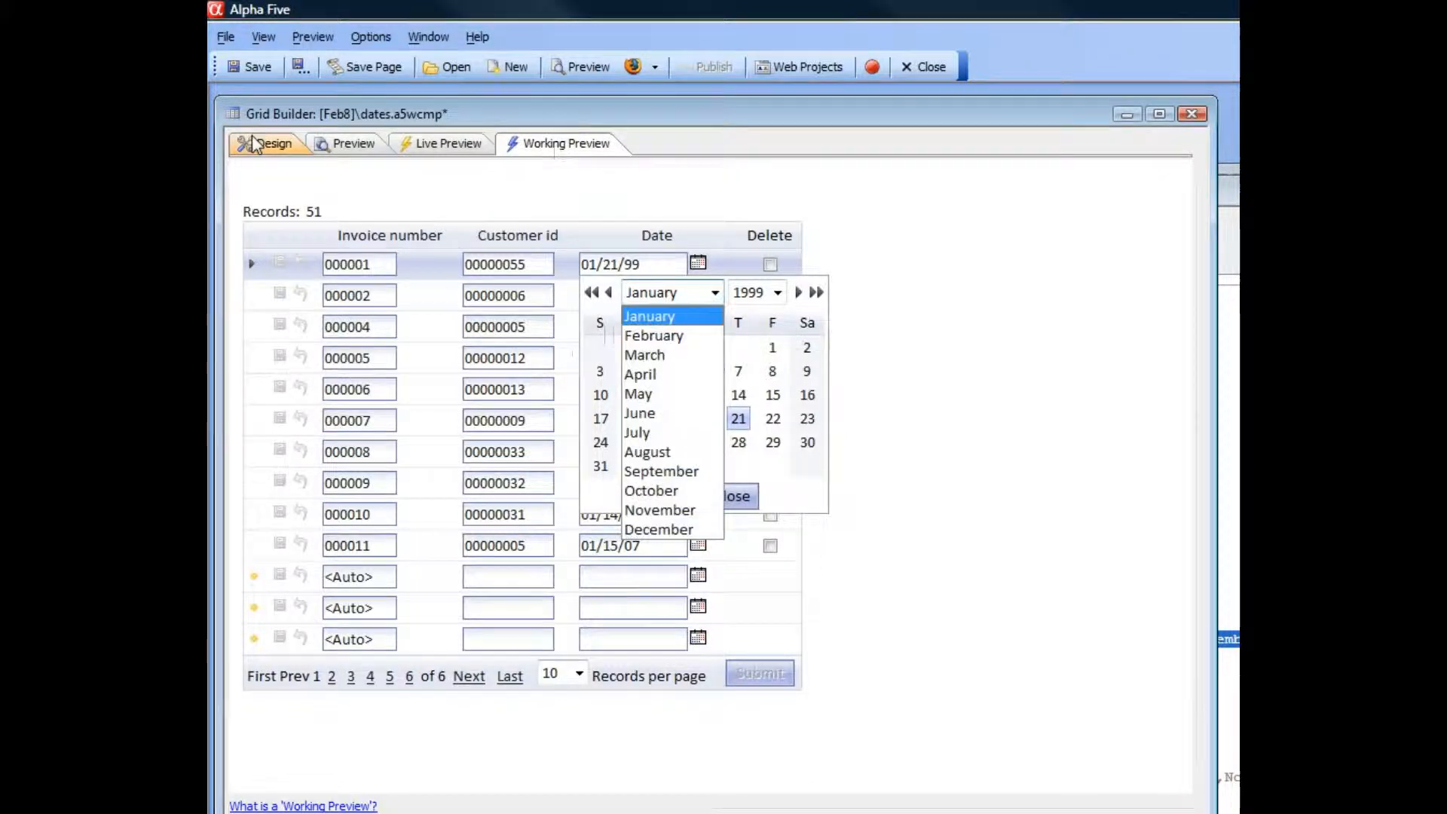
{"action": "left_click", "coordinate": [273, 143]}
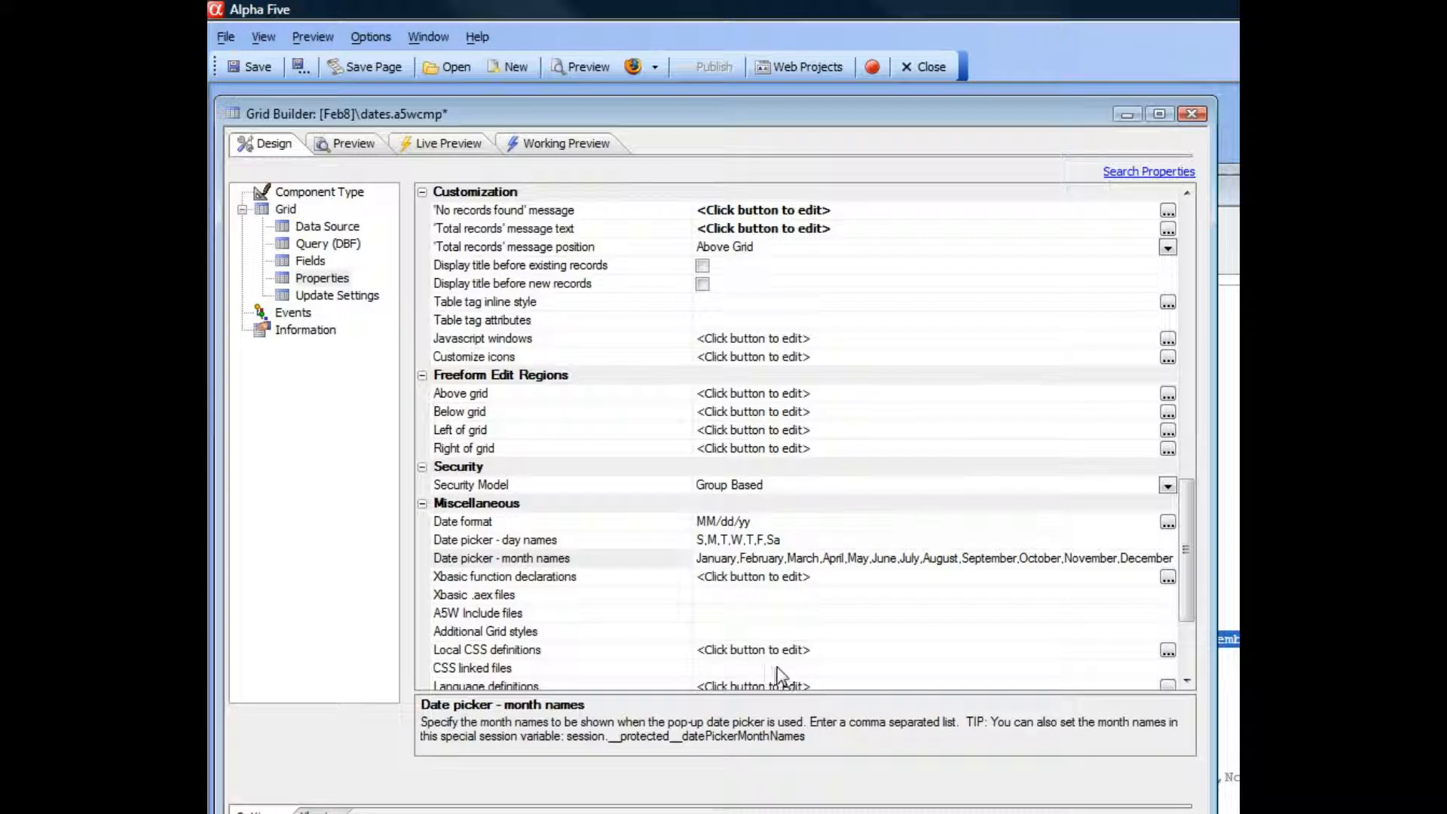
Step: Wrap January in <a5:r></a5:r> tags within 'Date picker - month names' and select Language definitions
{"action": "left_click", "coordinate": [500, 558]}
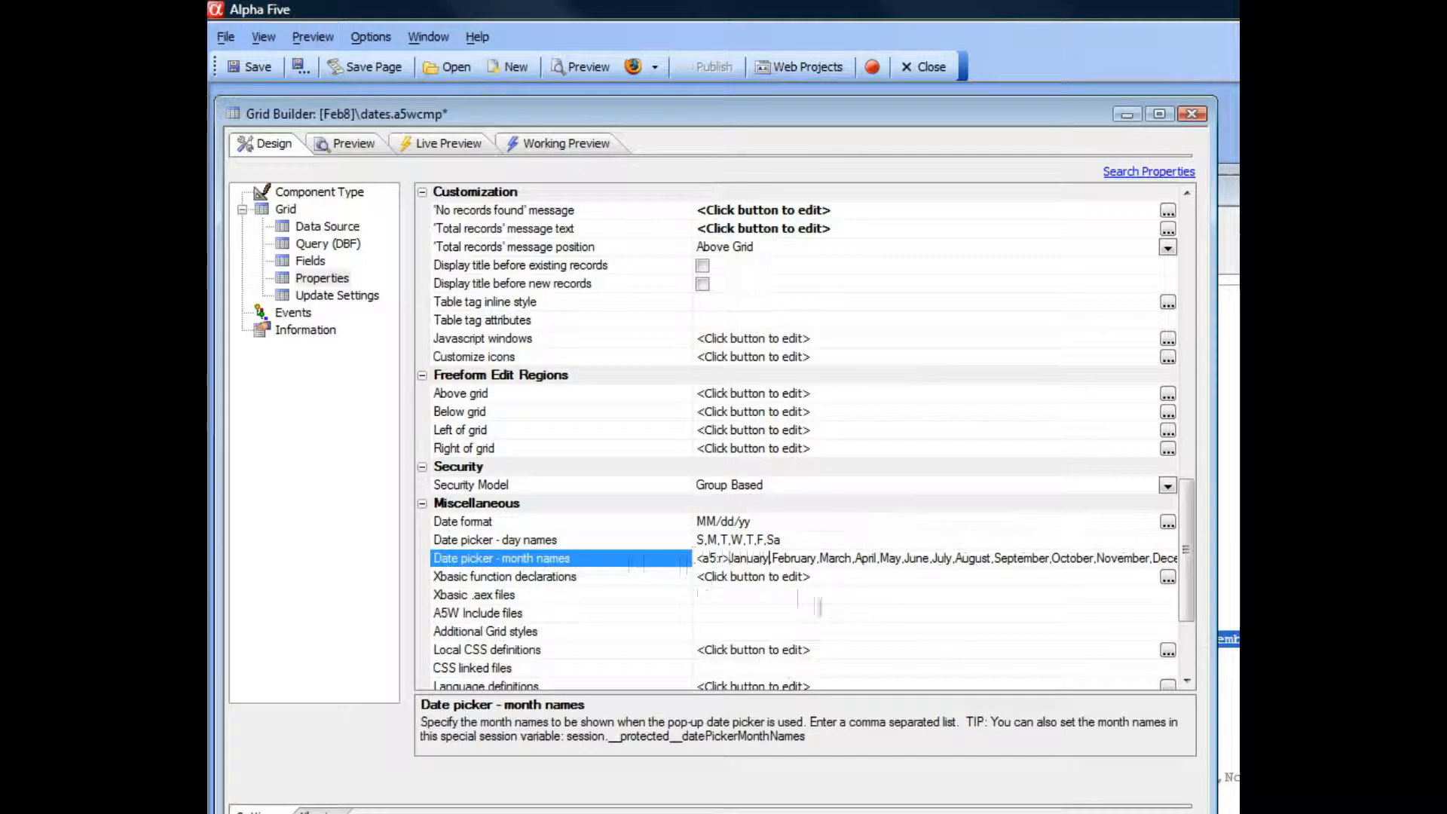
{"action": "type", "text": "</a5:r>"}
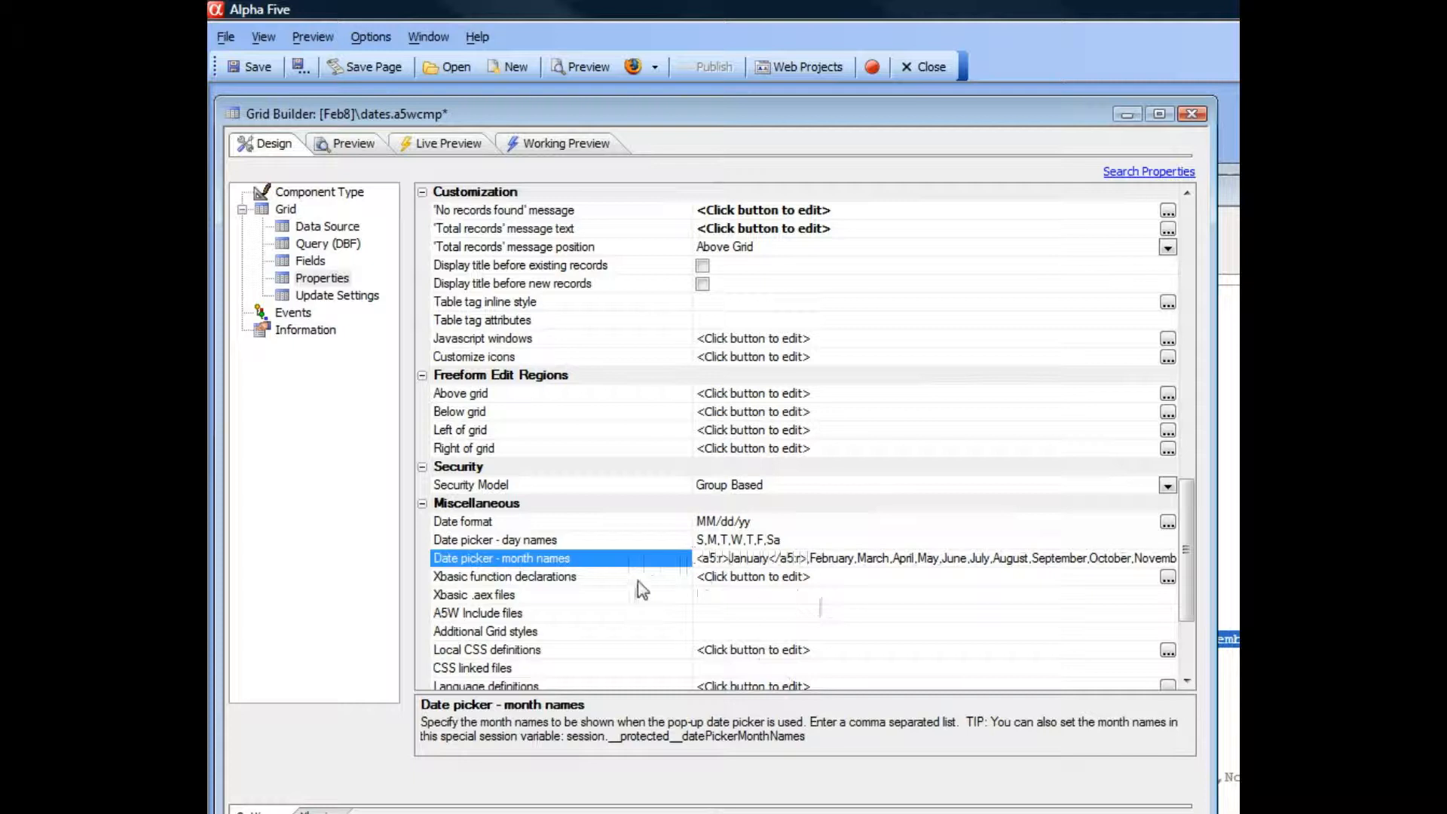
{"action": "left_click", "coordinate": [505, 576]}
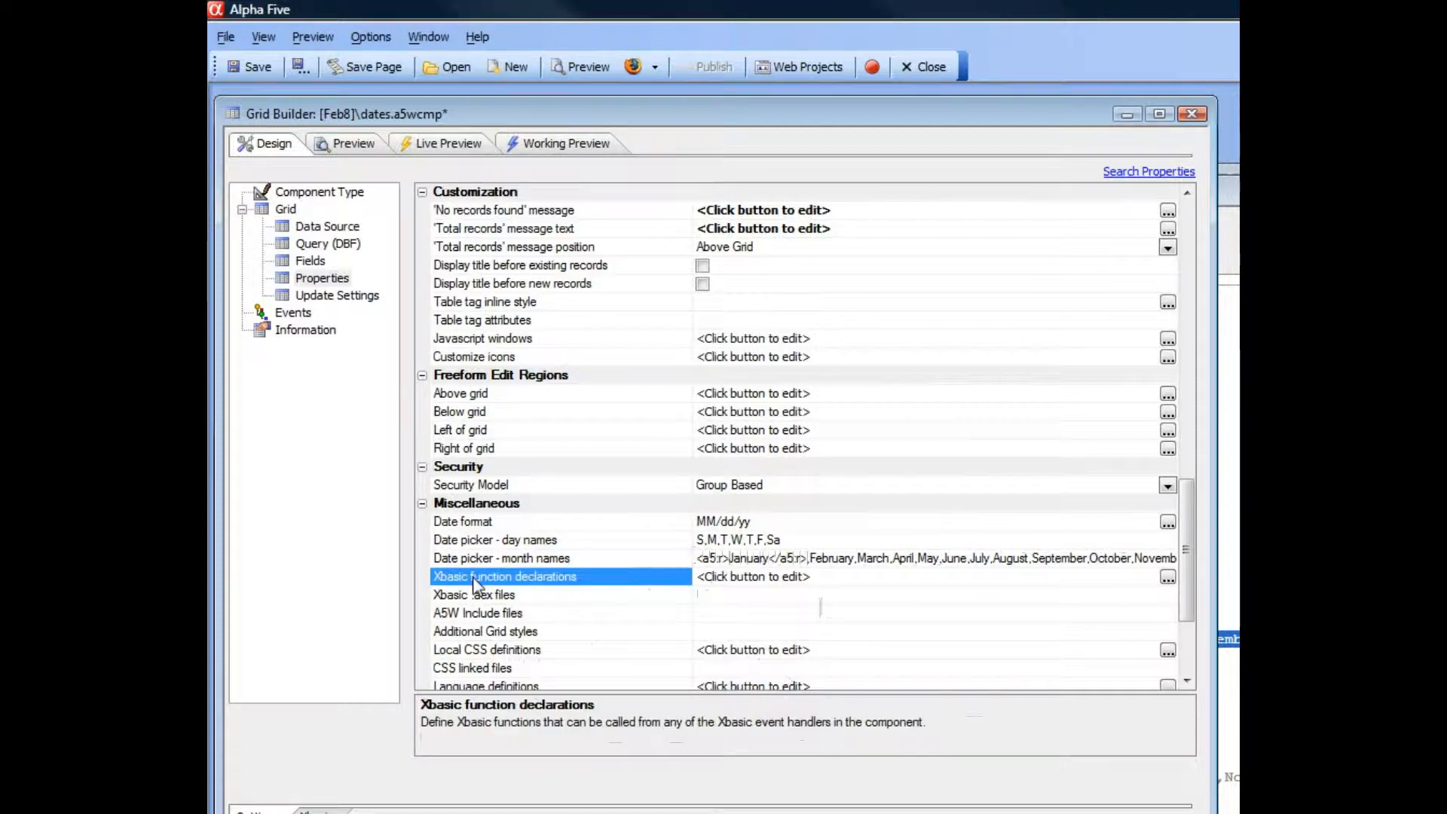
{"action": "scroll", "scroll_direction": "down", "scroll_amount": 3}
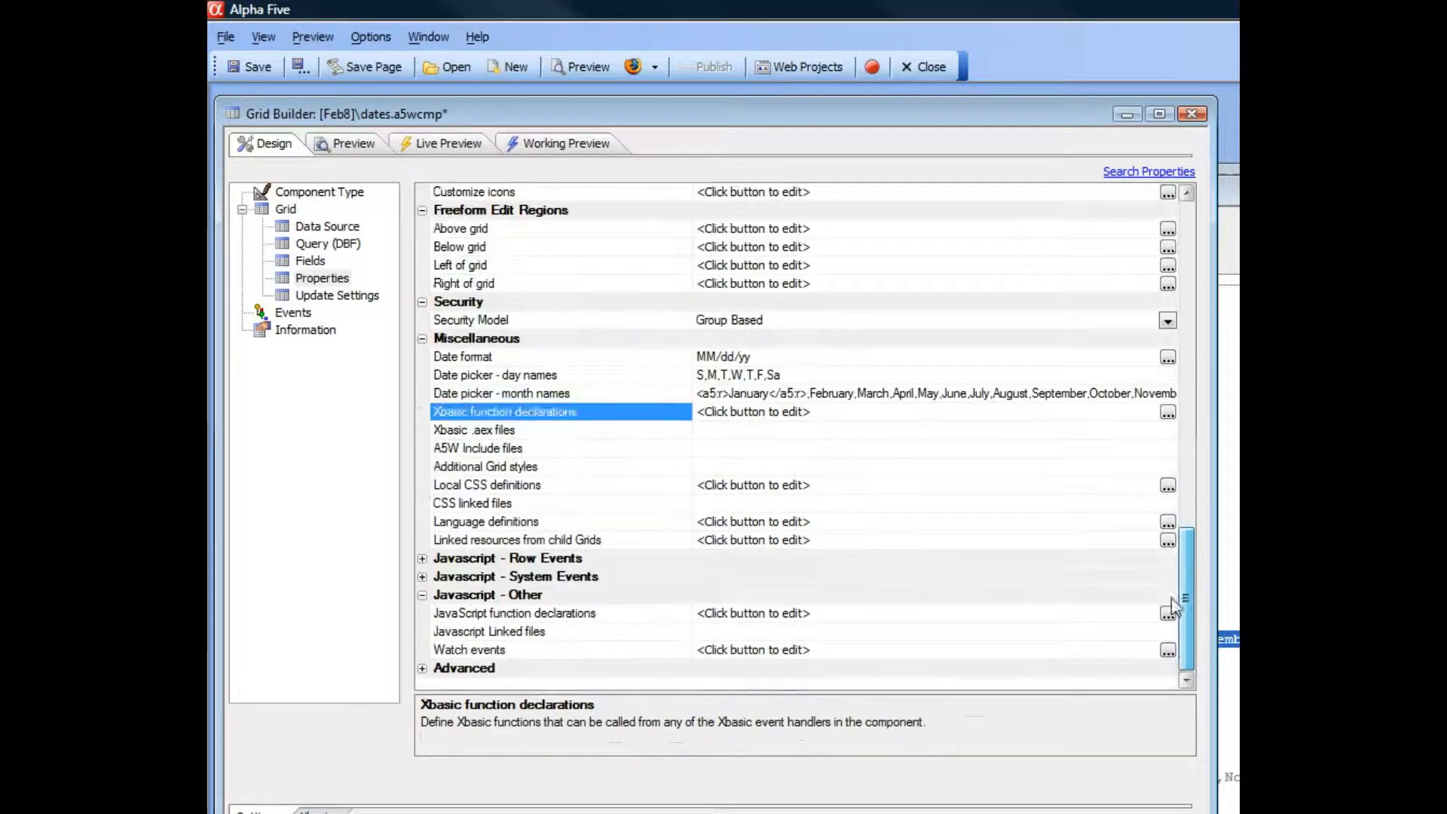
{"action": "left_click", "coordinate": [486, 522]}
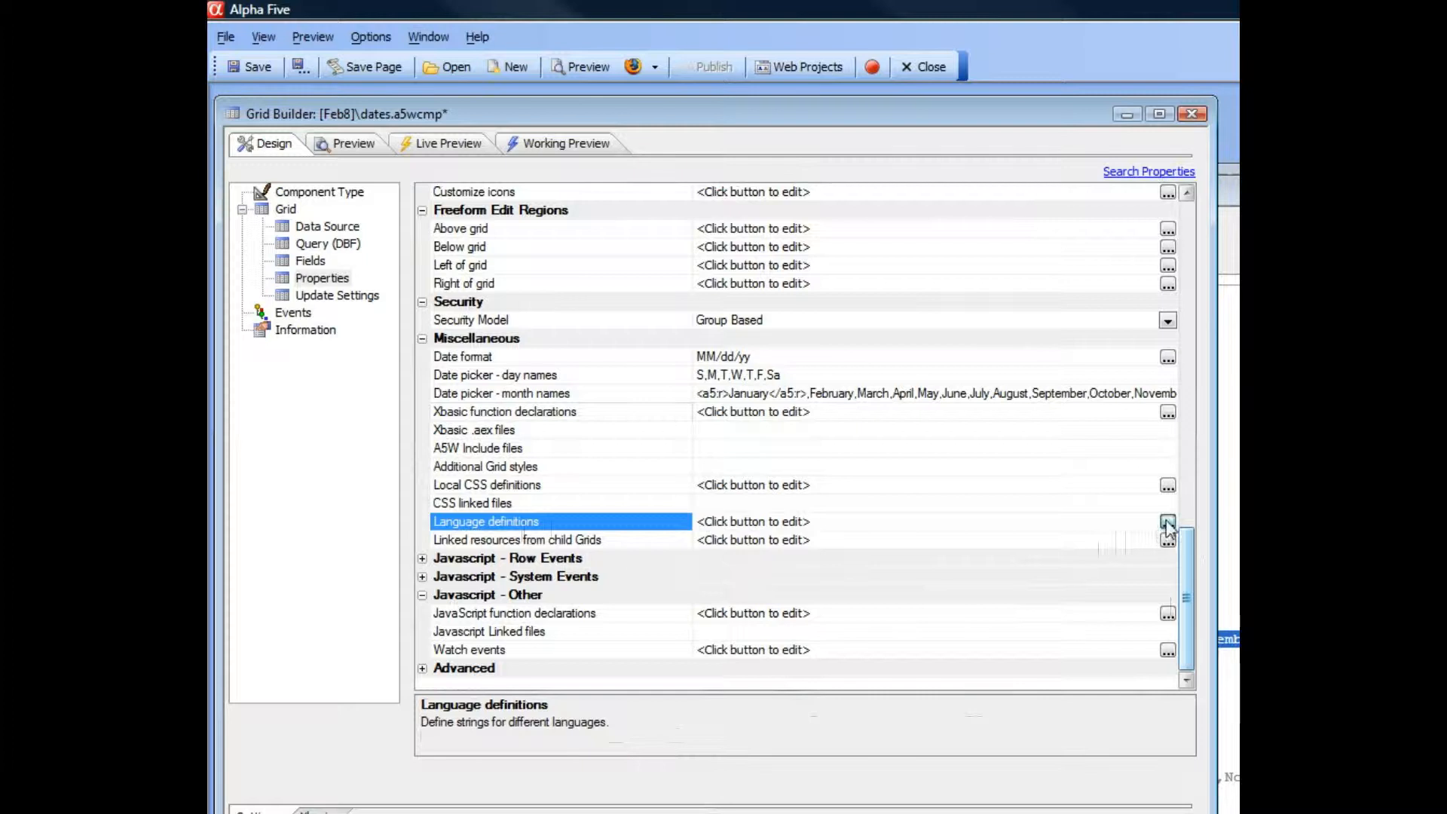
Step: Add the <Default> language definition 'January=Month of January' and save it
{"action": "left_click", "coordinate": [1167, 521]}
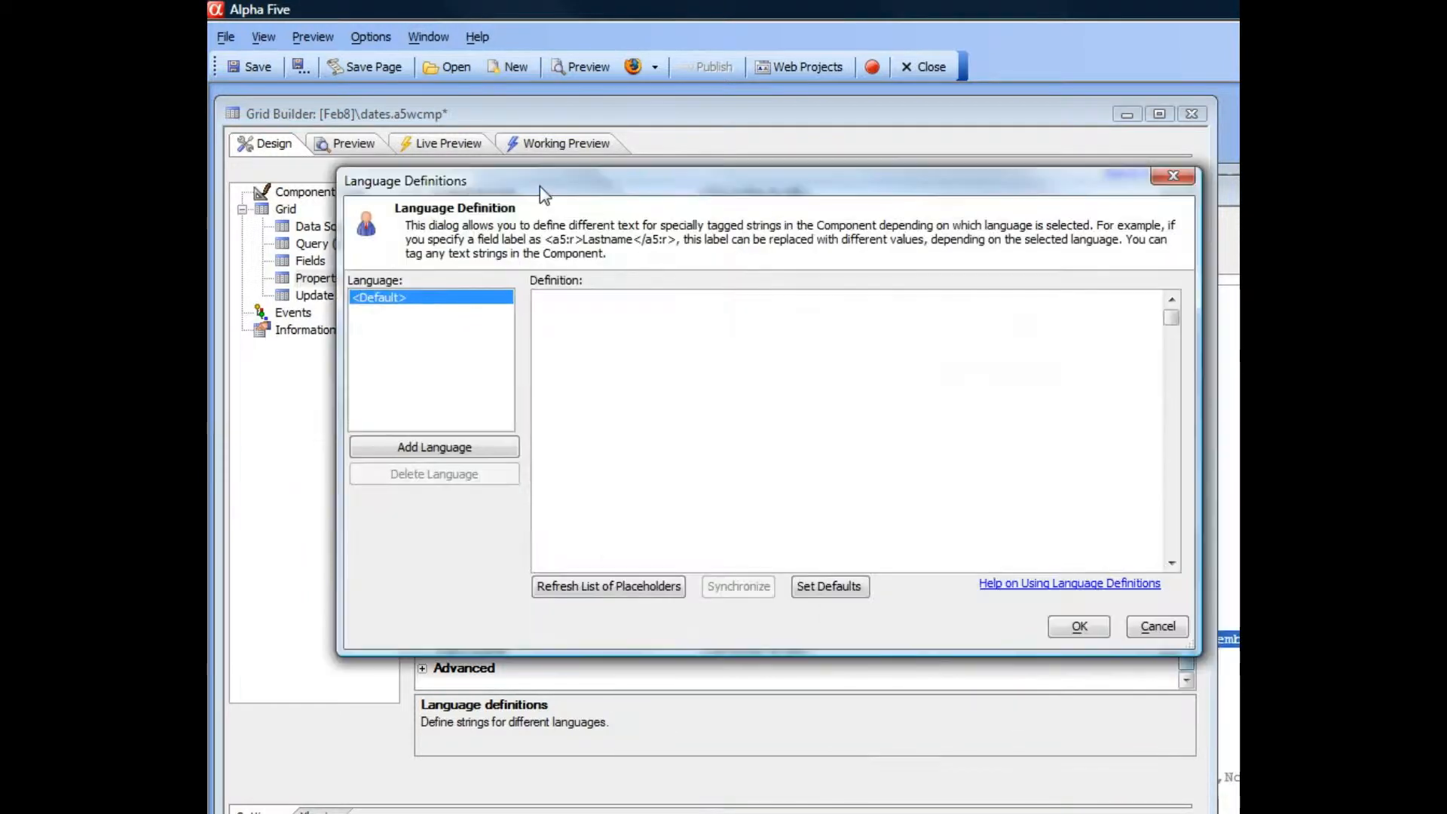
{"action": "type", "text": "January="}
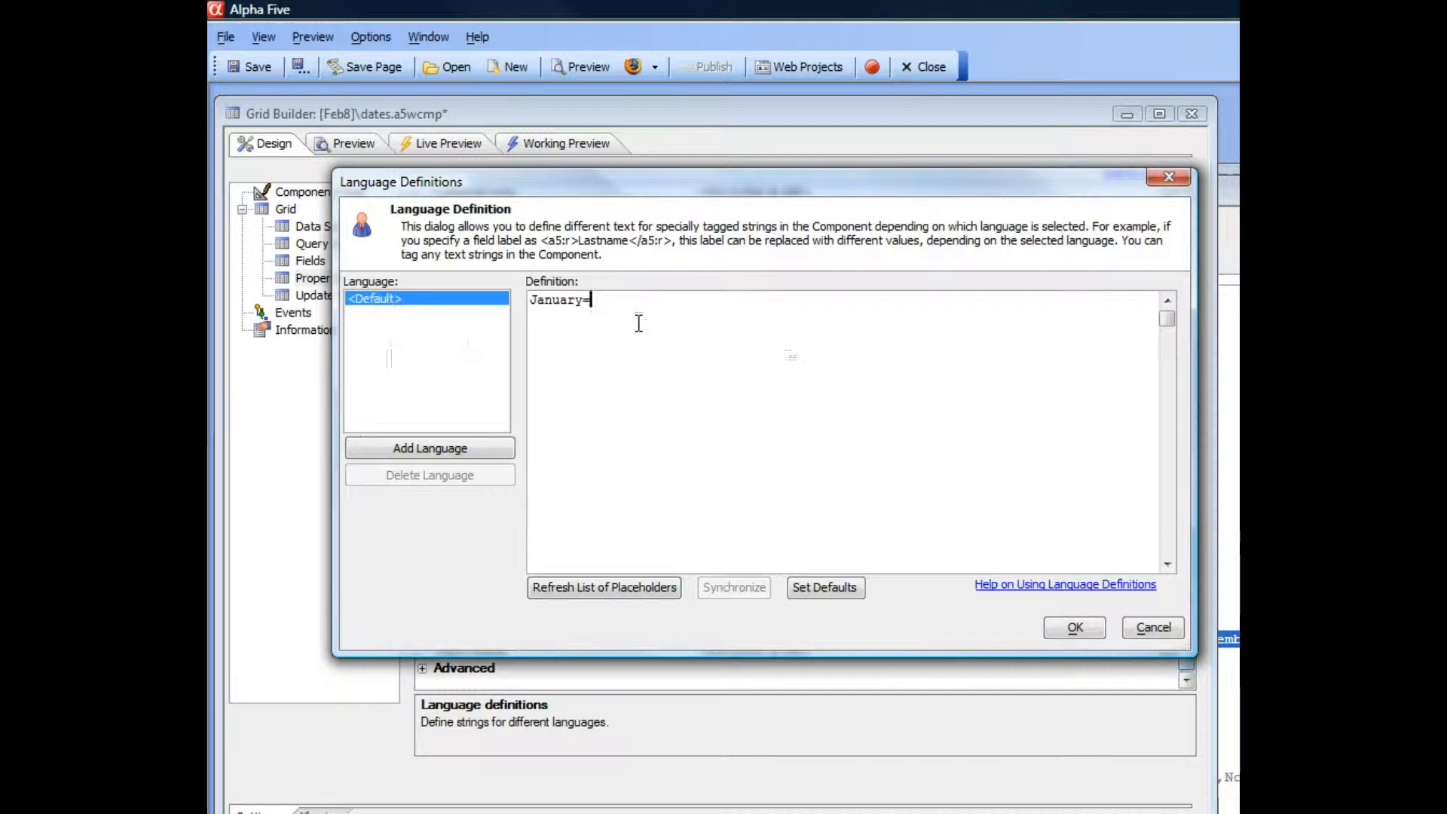
{"action": "type", "text": "Month of Janu"}
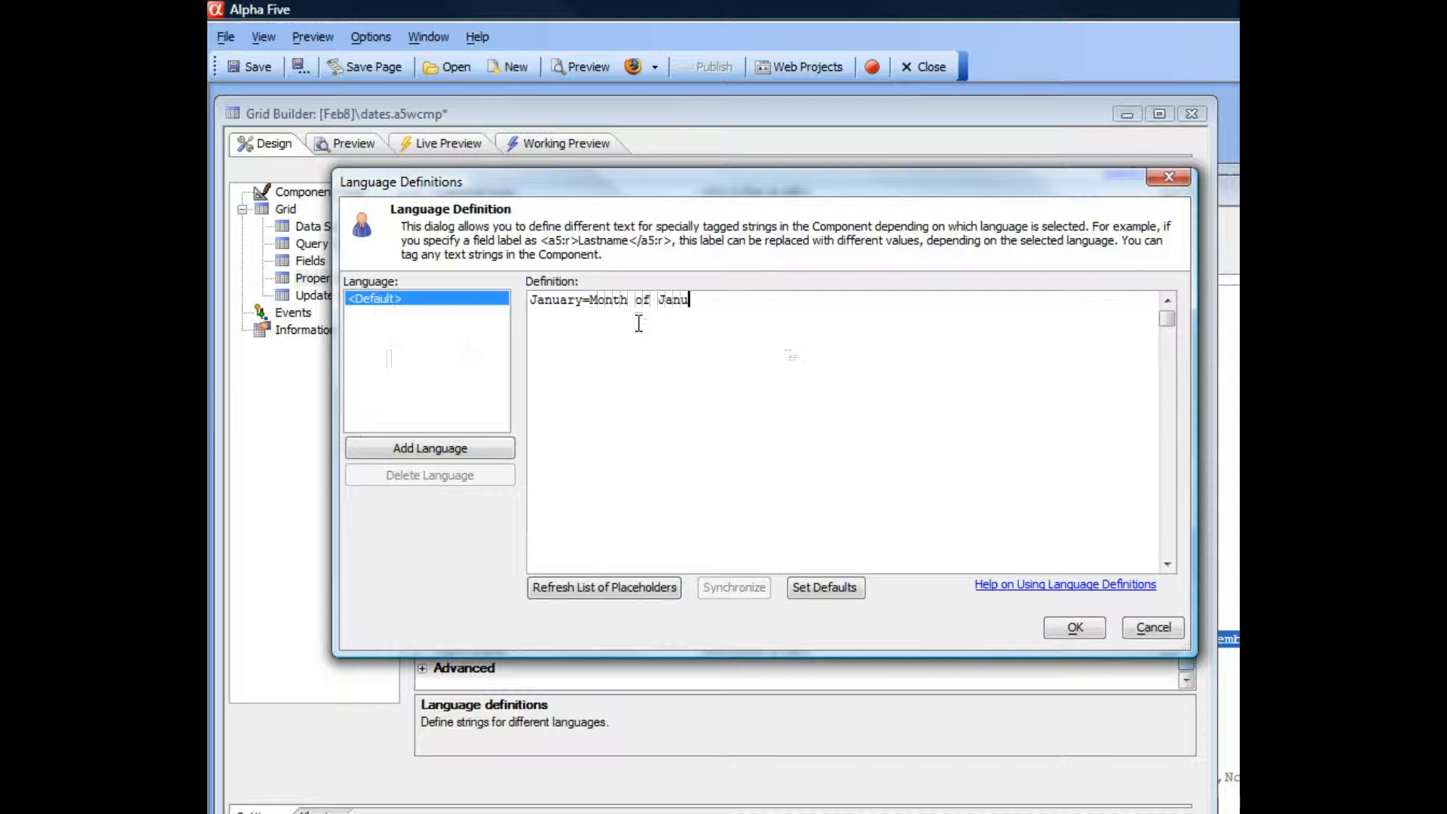
{"action": "type", "text": "ary"}
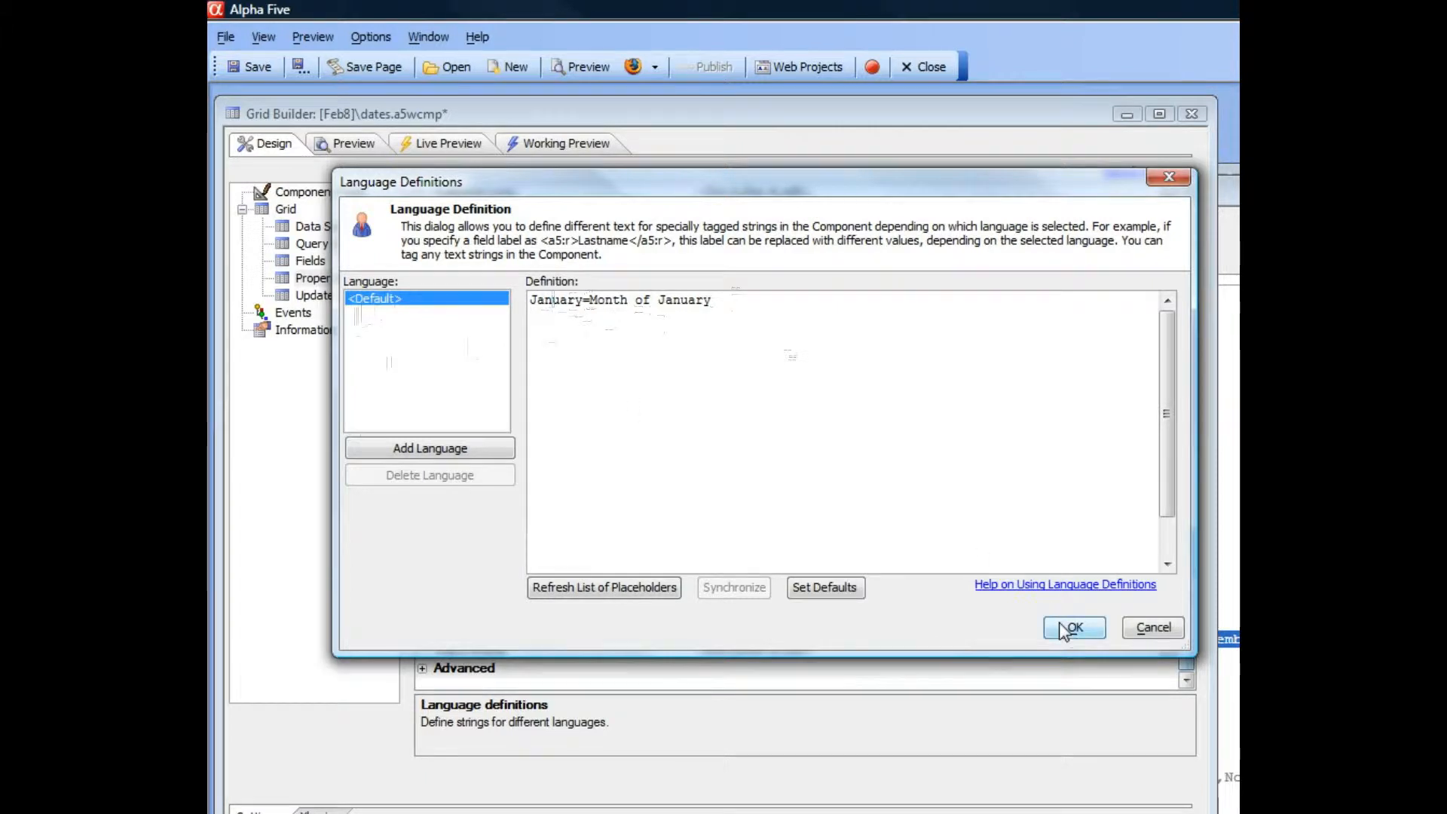
{"action": "left_click", "coordinate": [1073, 627]}
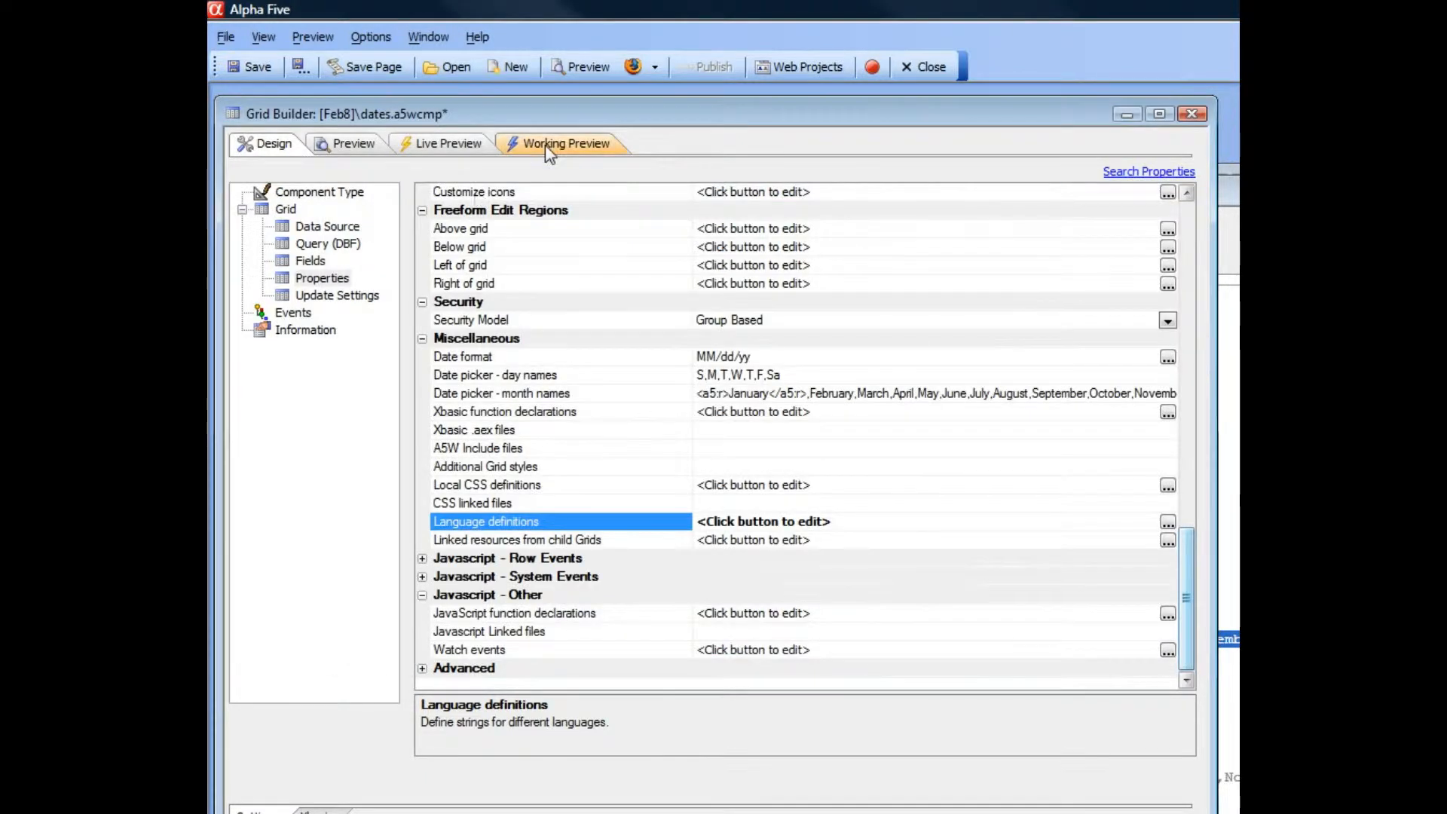
Step: Recompile the grid in Working Preview and bring up the first invoice's date picker
{"action": "left_click", "coordinate": [566, 143]}
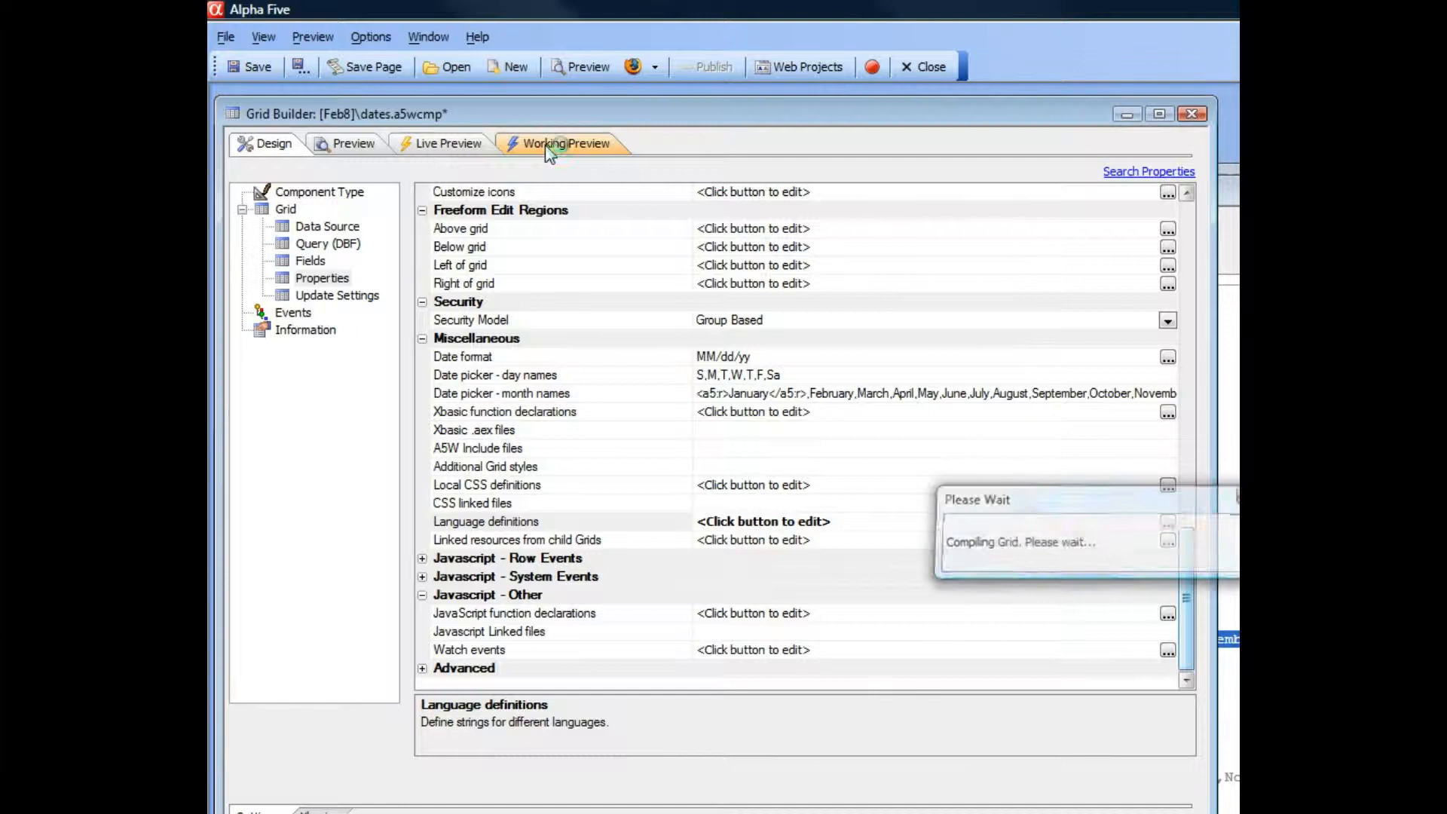
{"action": "left_click", "coordinate": [562, 143]}
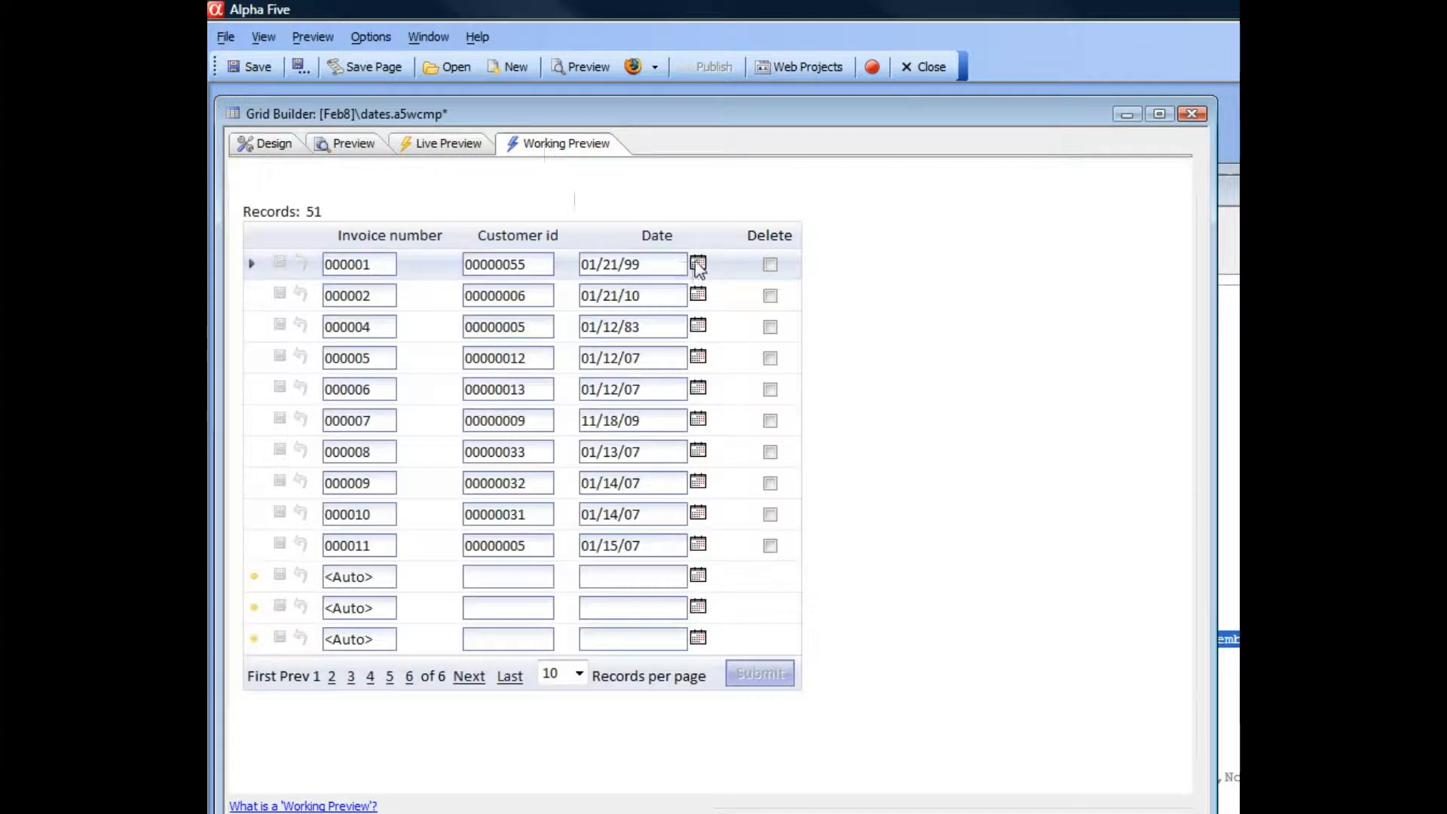